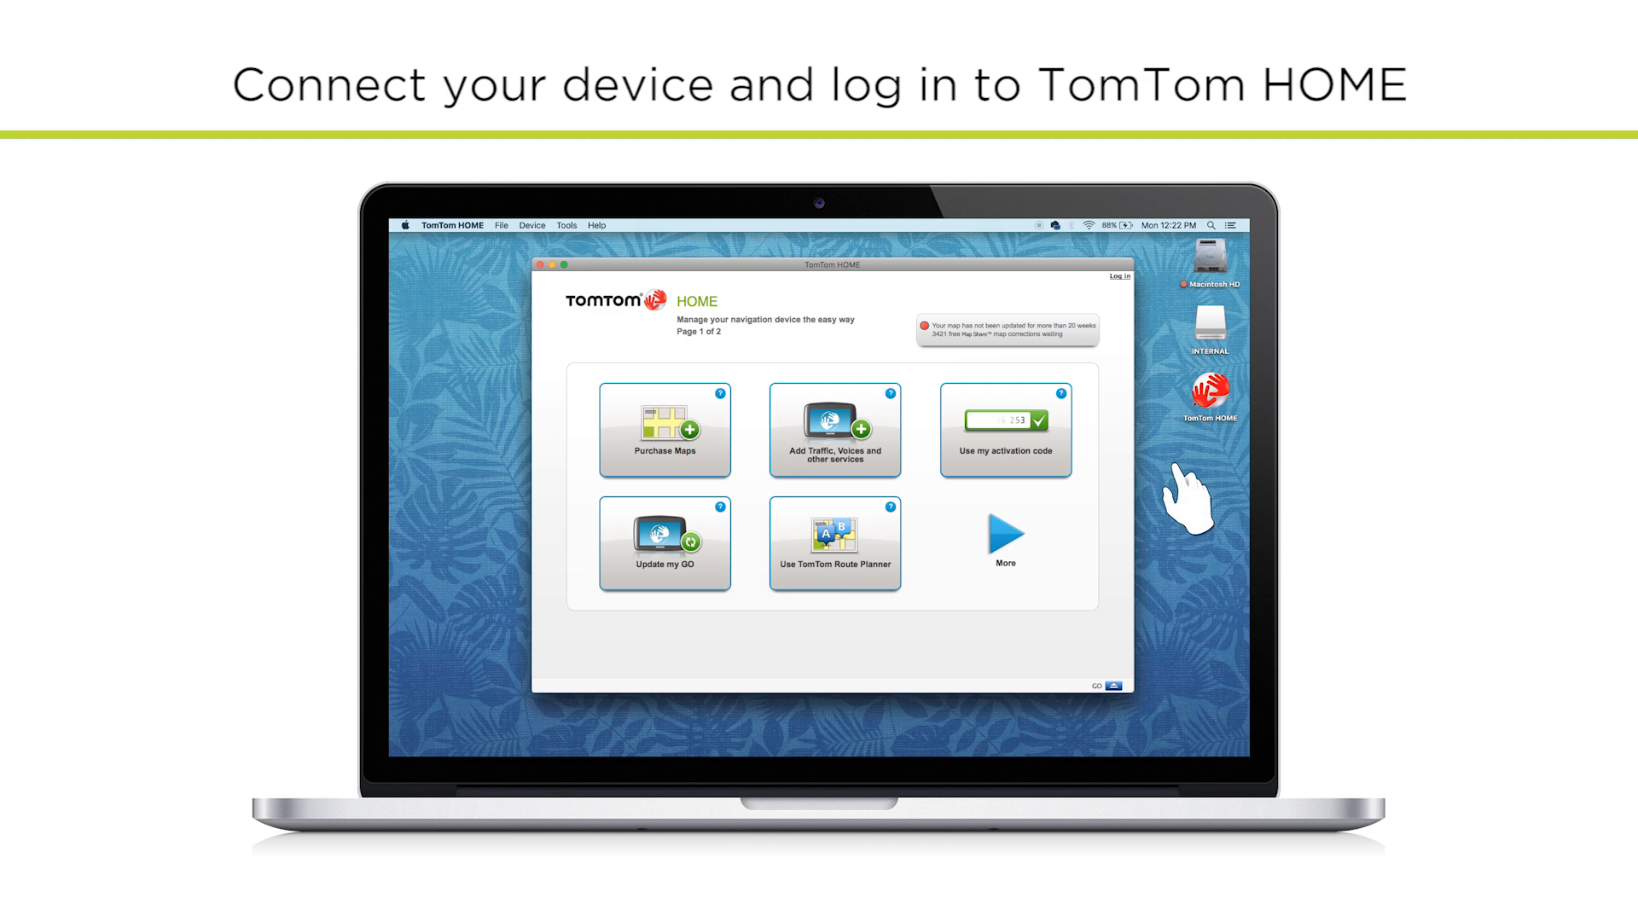
click(1118, 275)
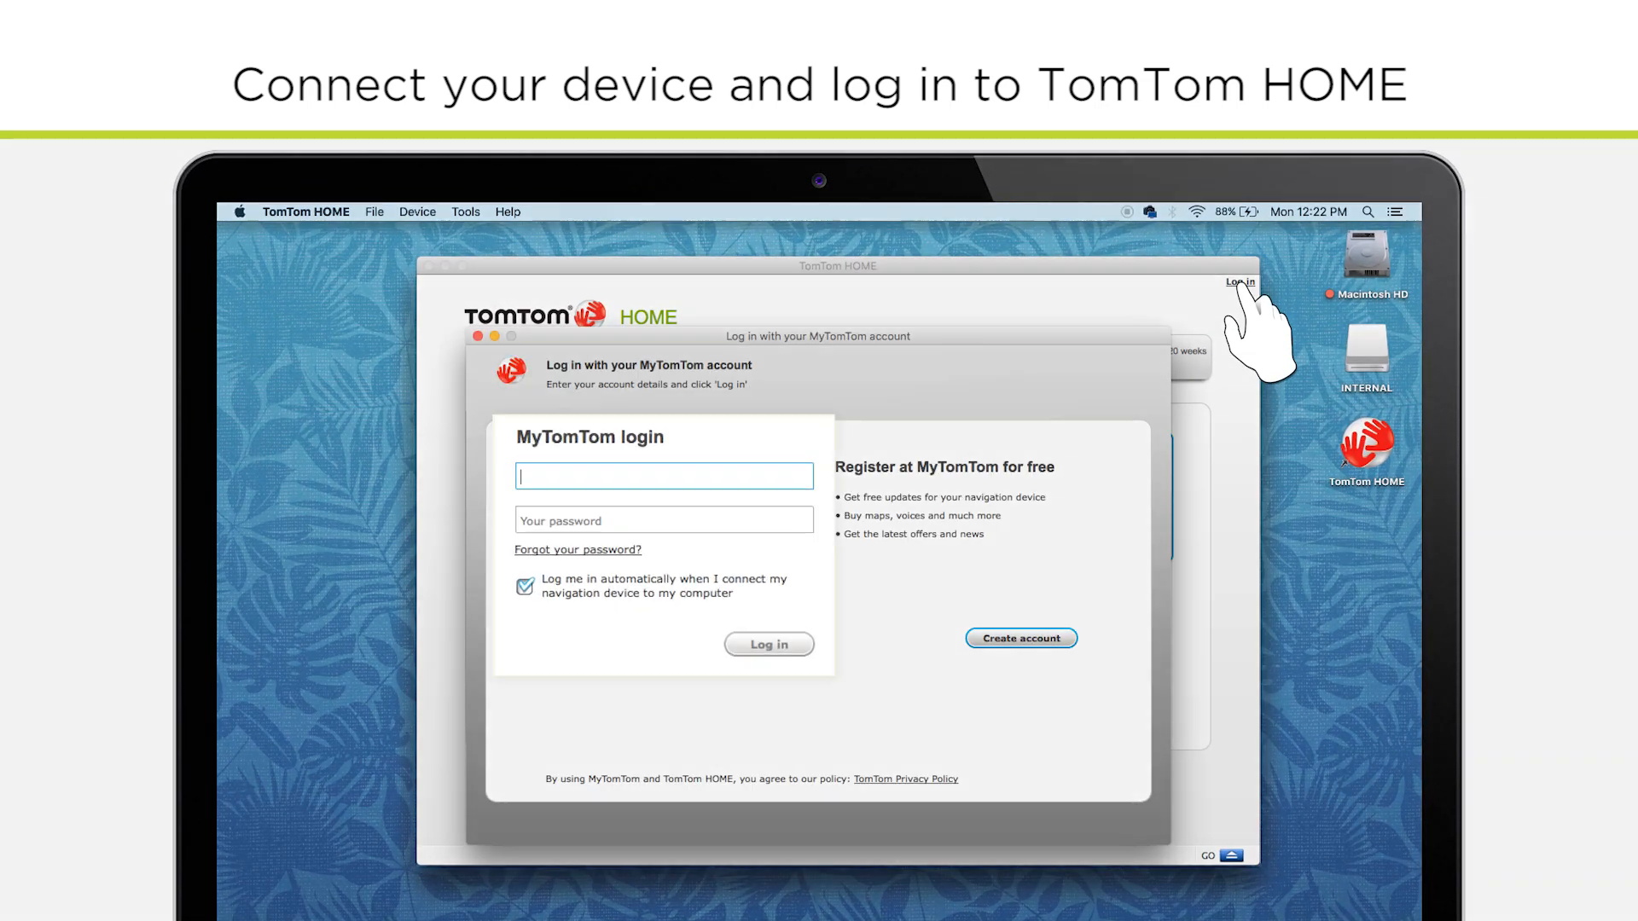
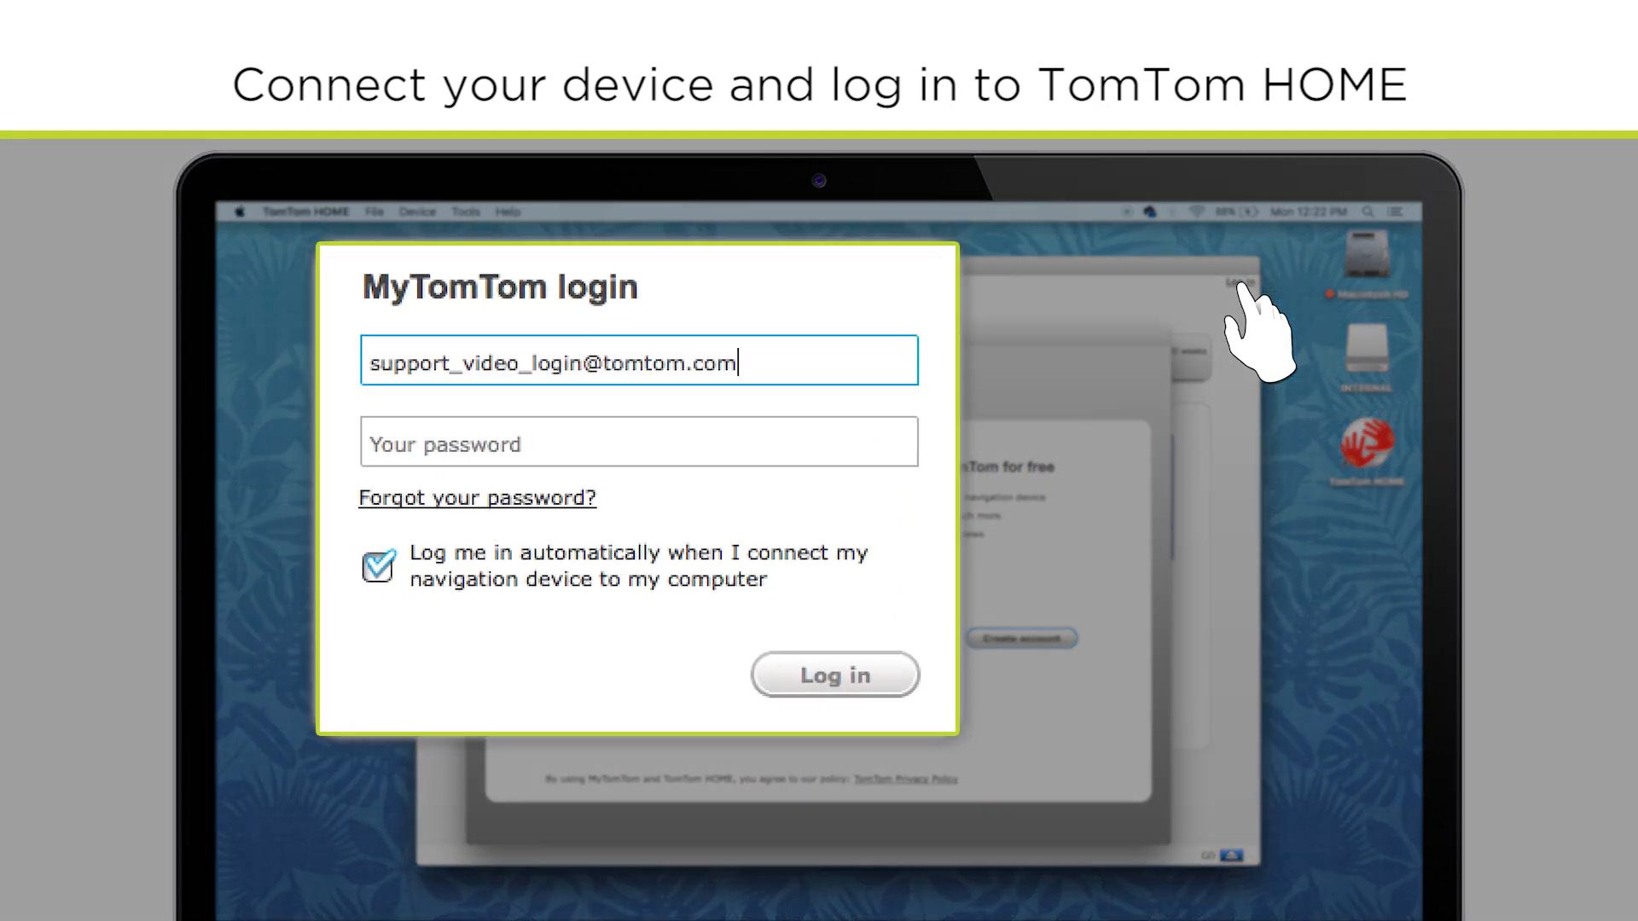
text(••••••)
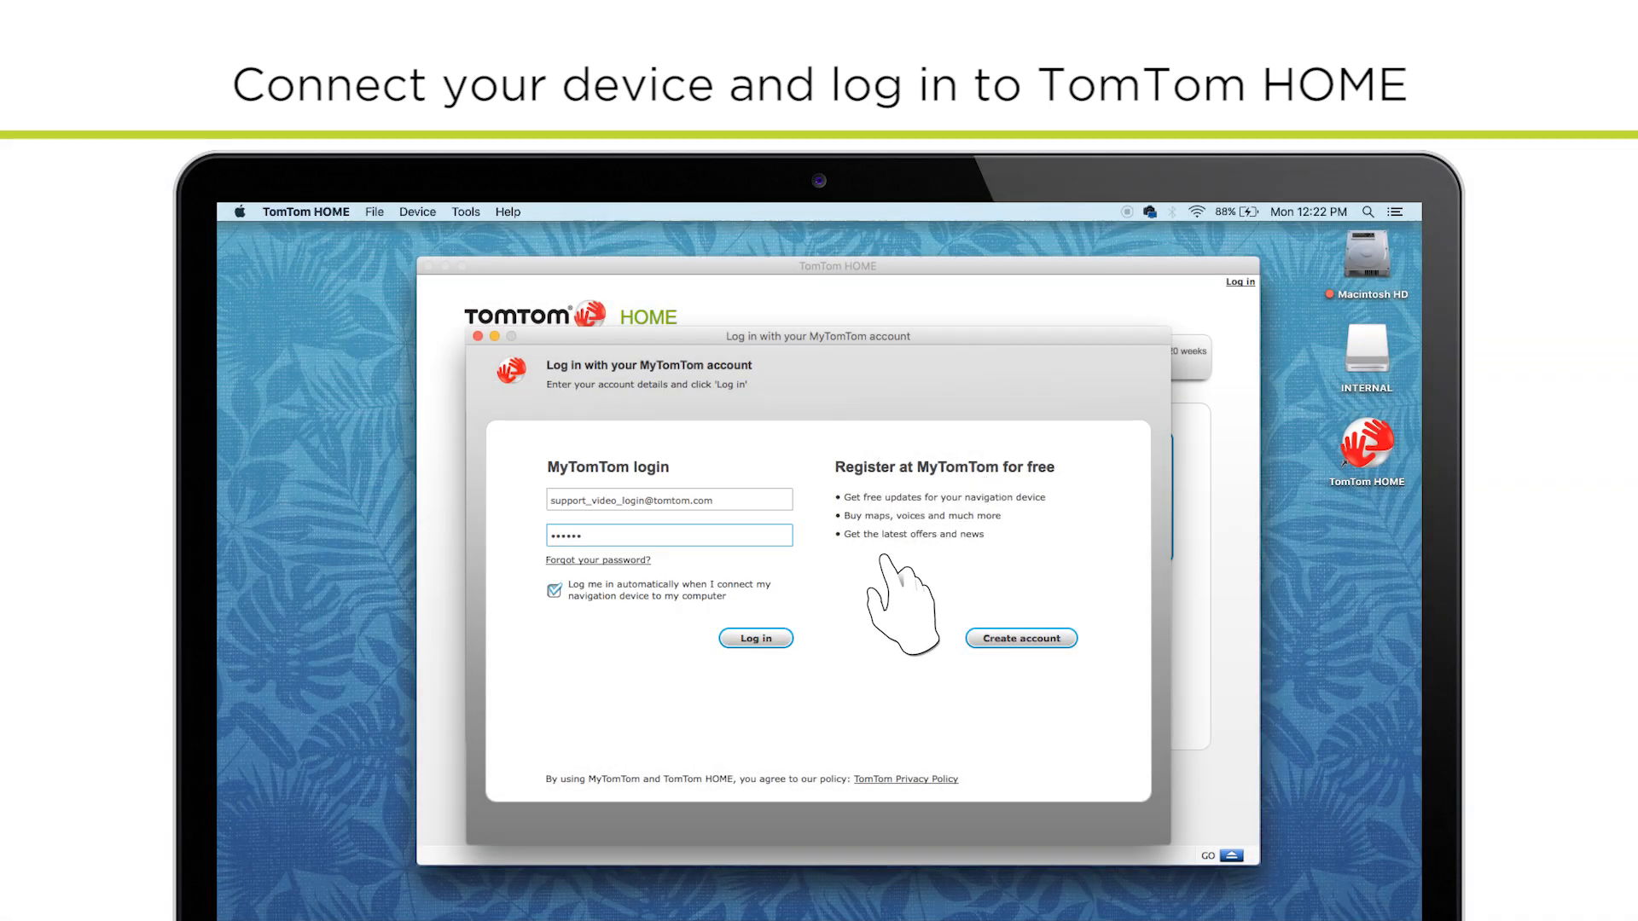
click(753, 638)
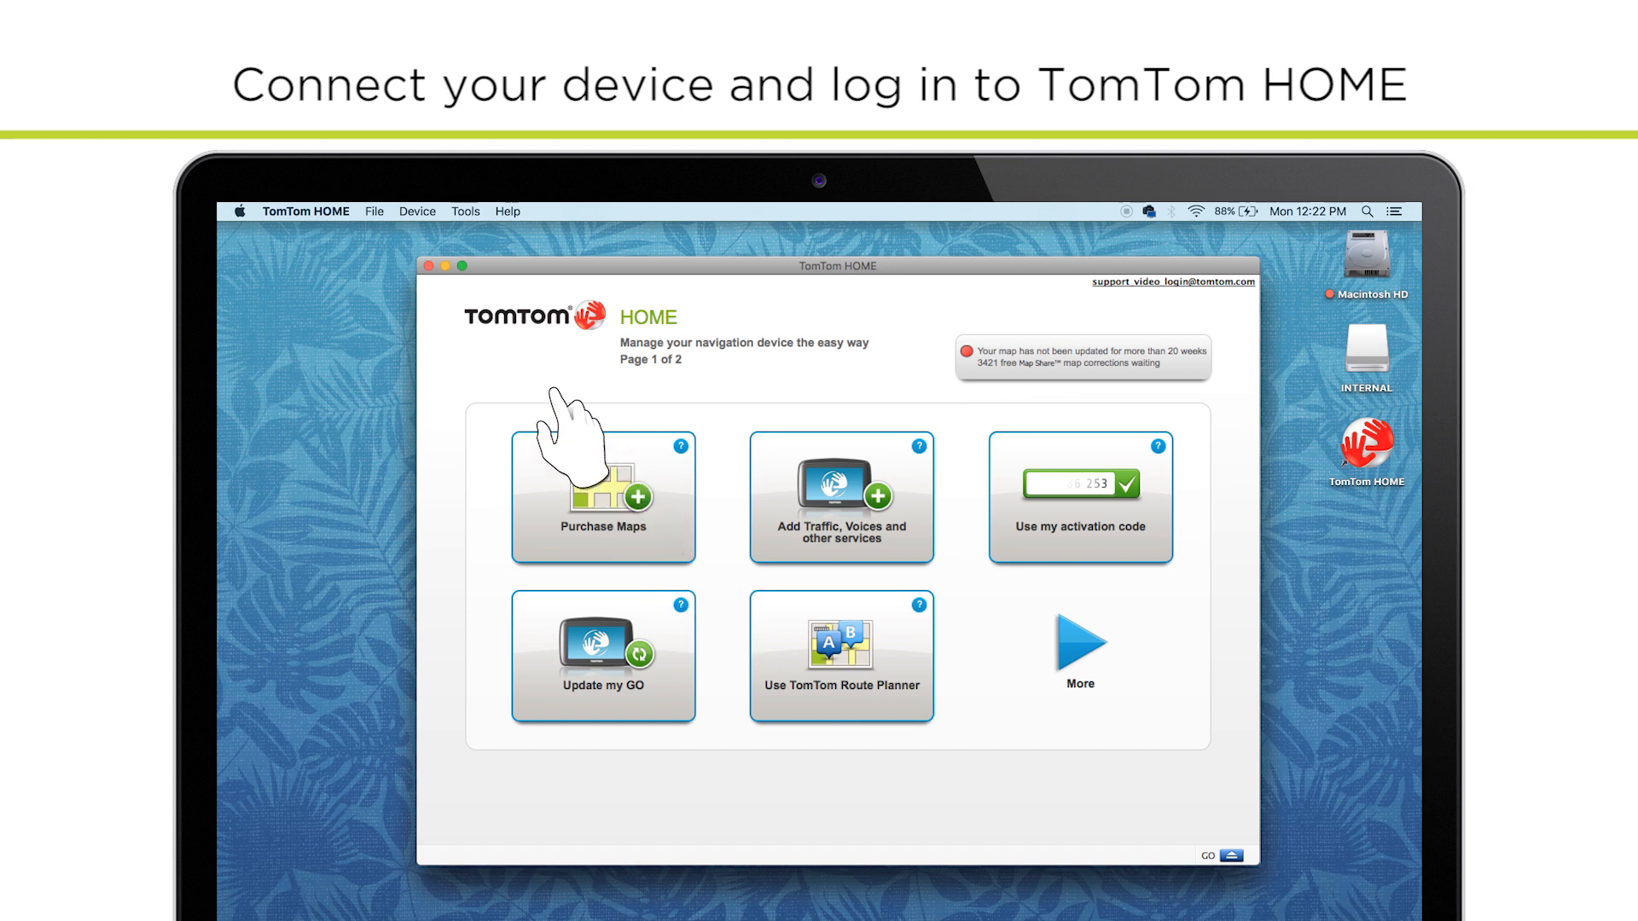
Reopen the MyTomTom login form from the File menu with the account details prefilled
click(374, 210)
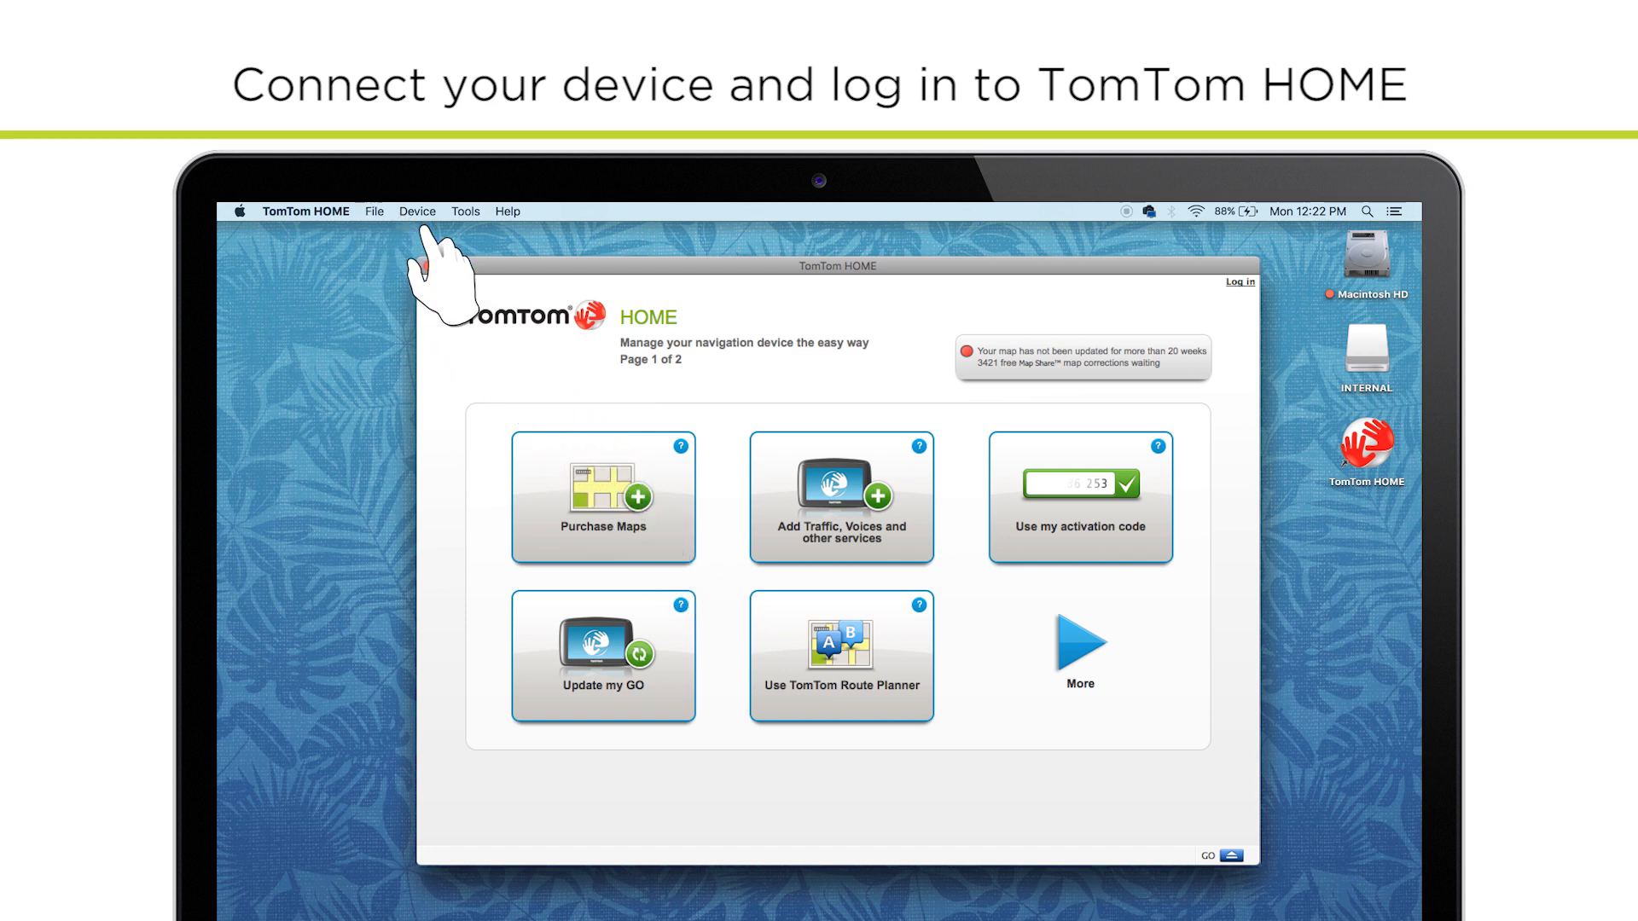
click(373, 211)
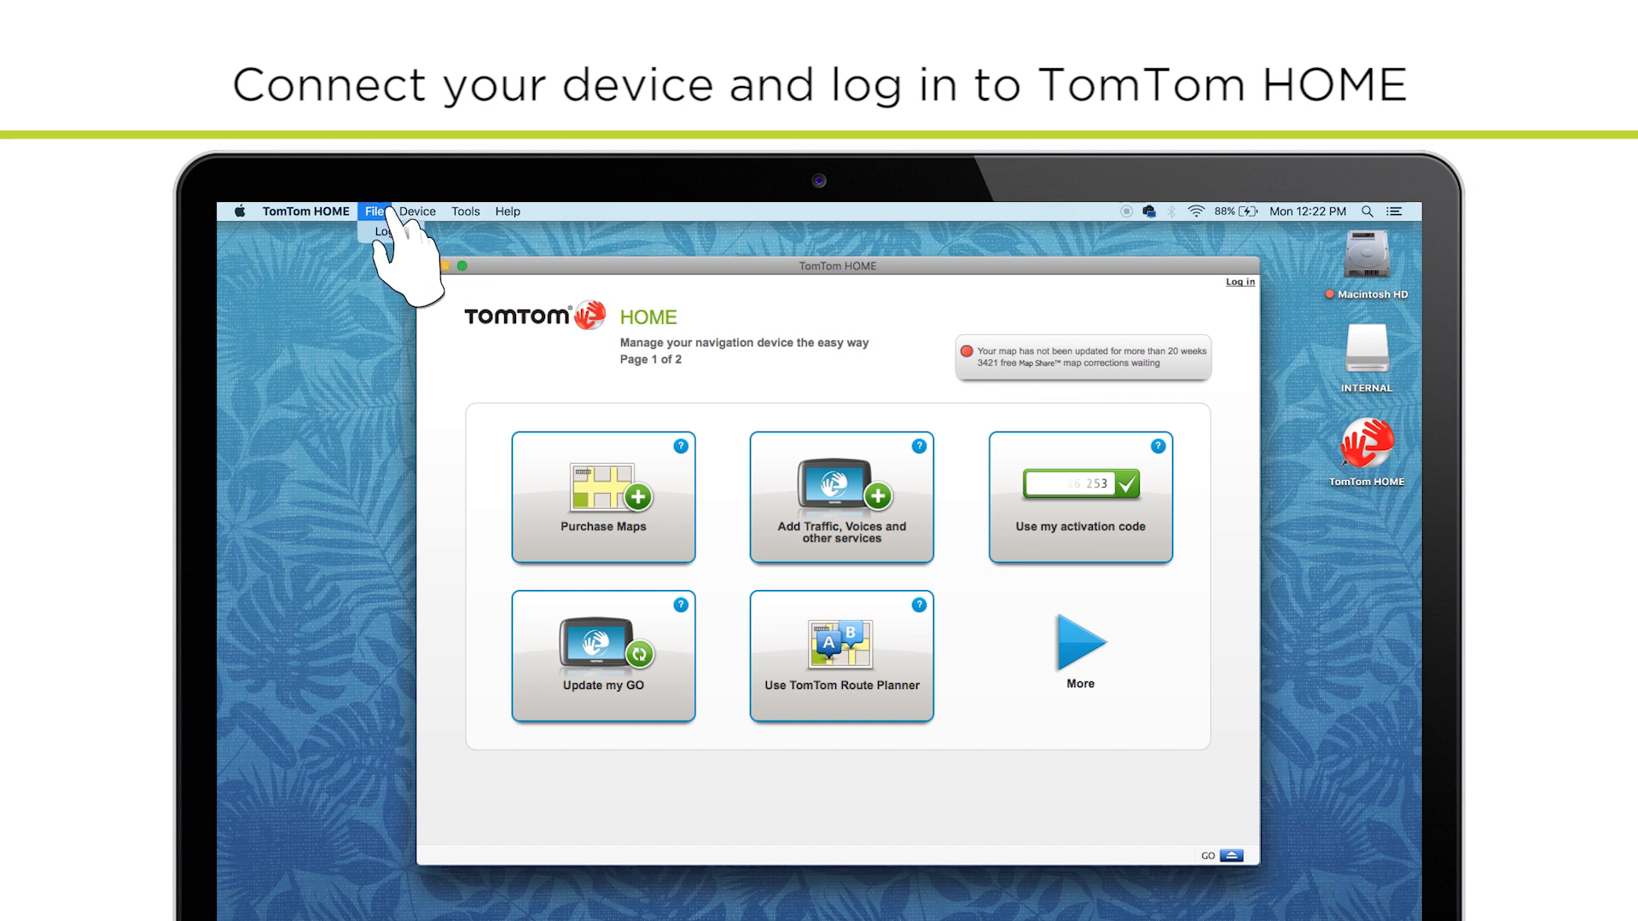
click(385, 232)
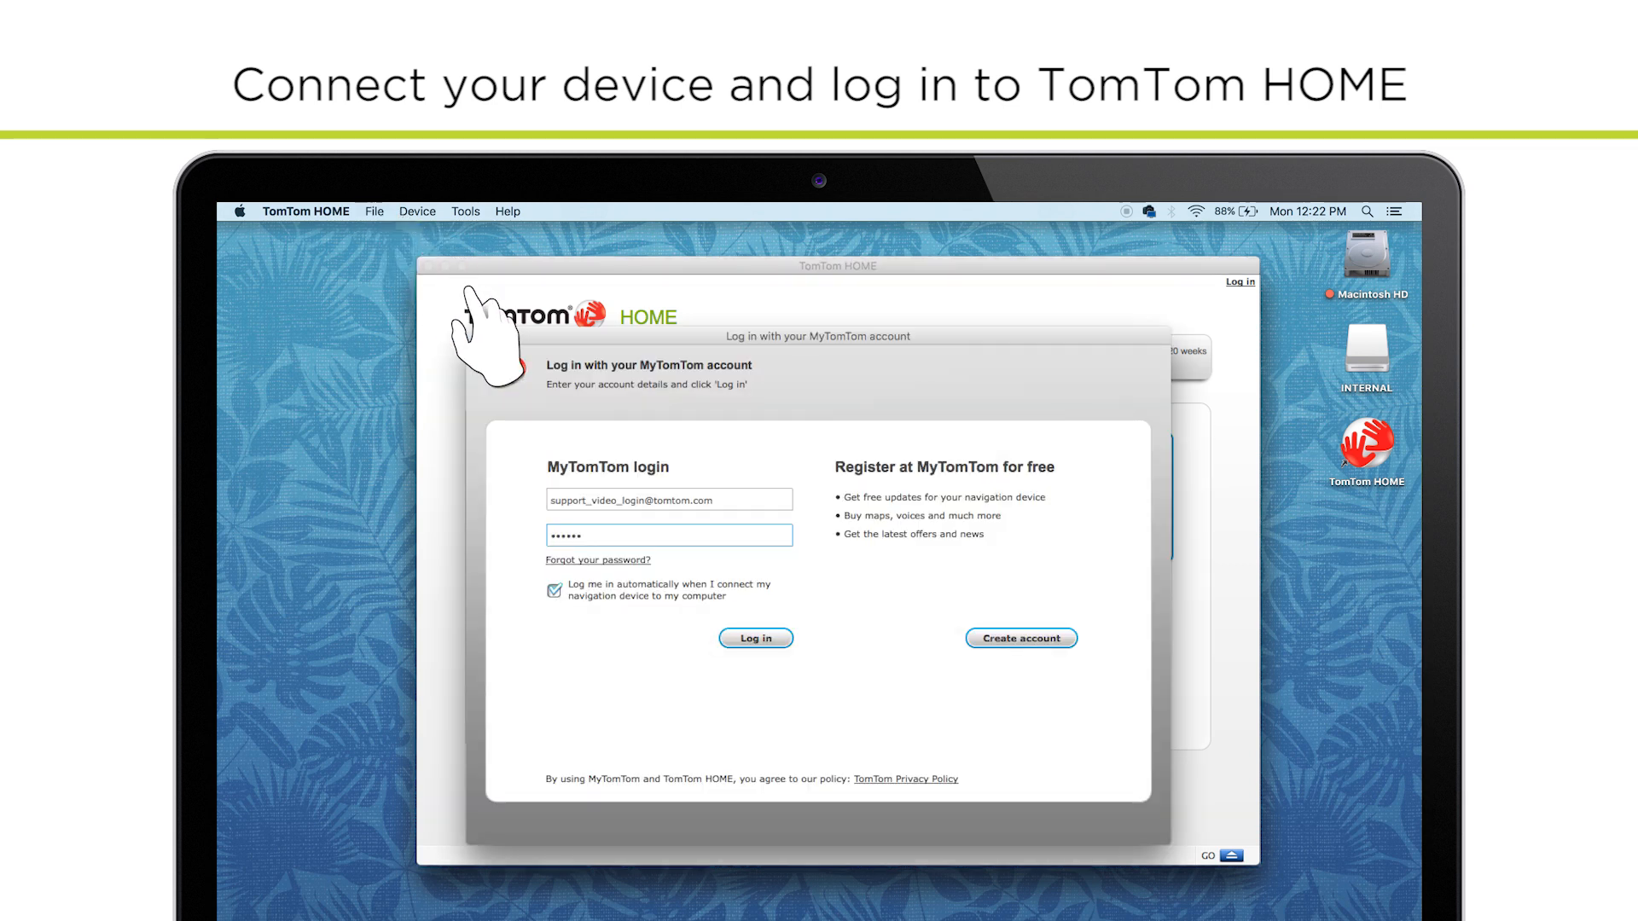
click(754, 638)
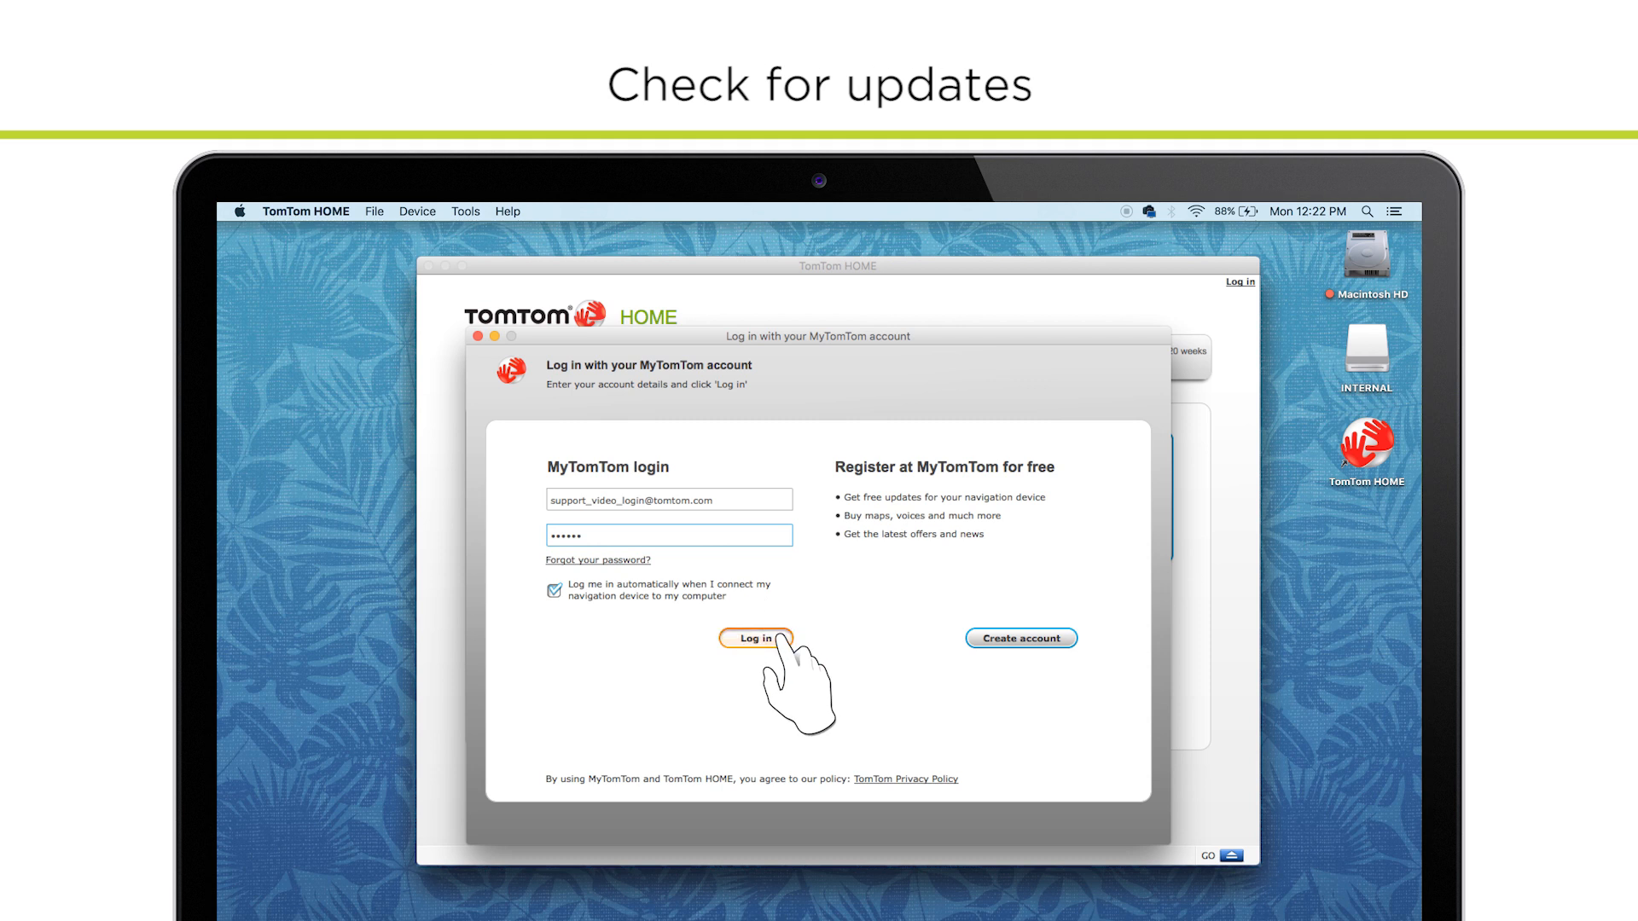
Complete the login and view the Update my GO list of device updates
click(755, 638)
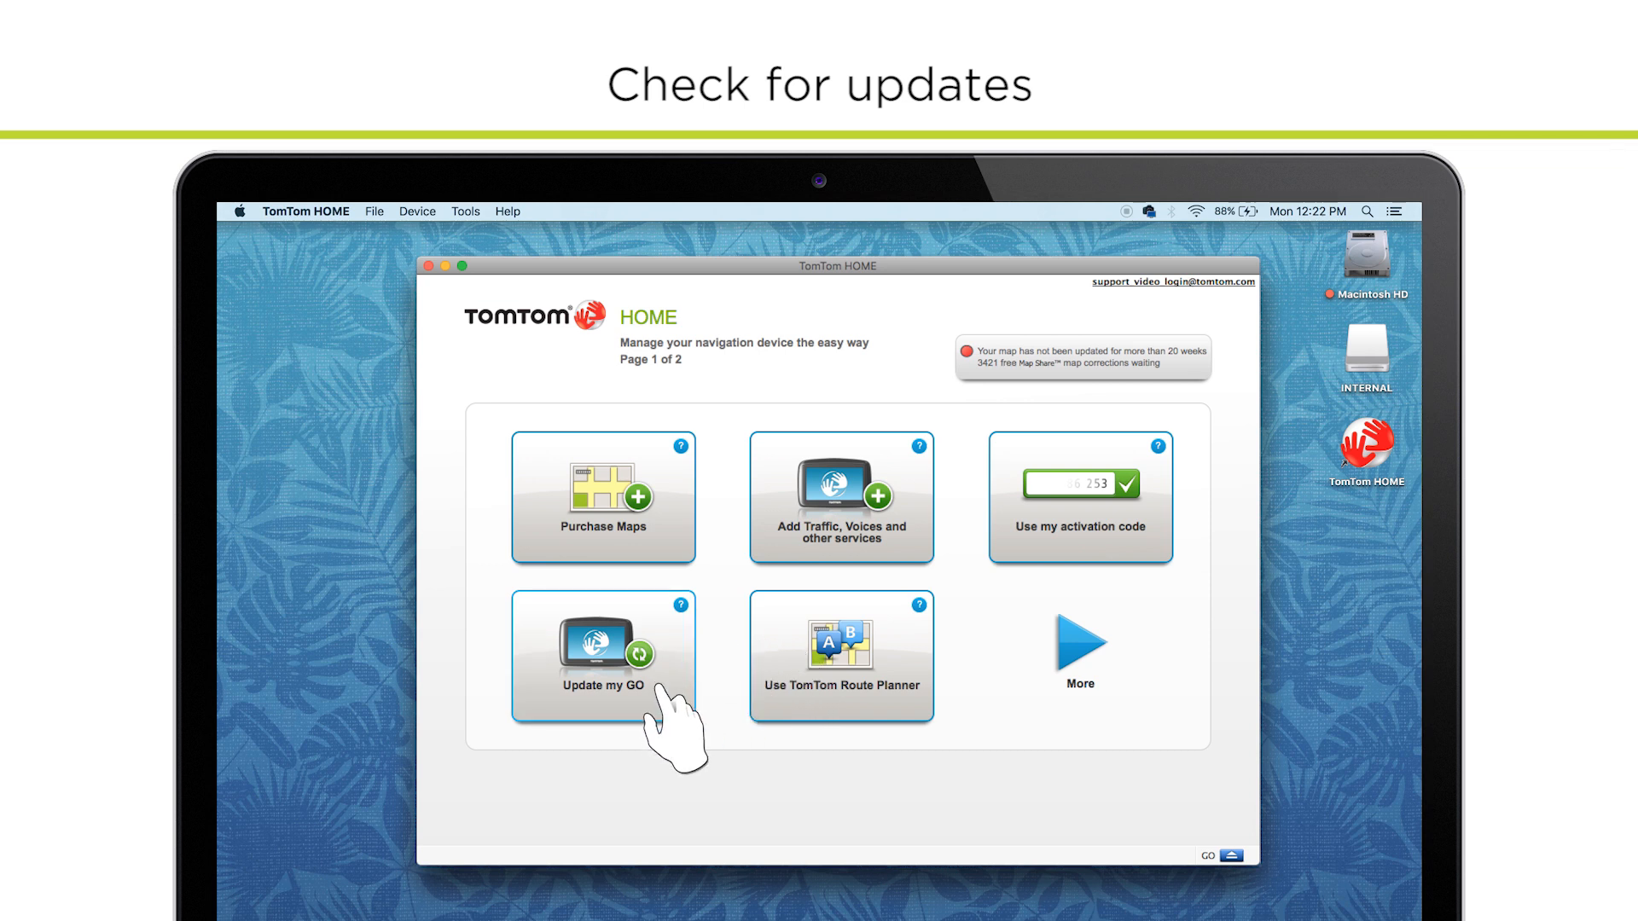
click(602, 655)
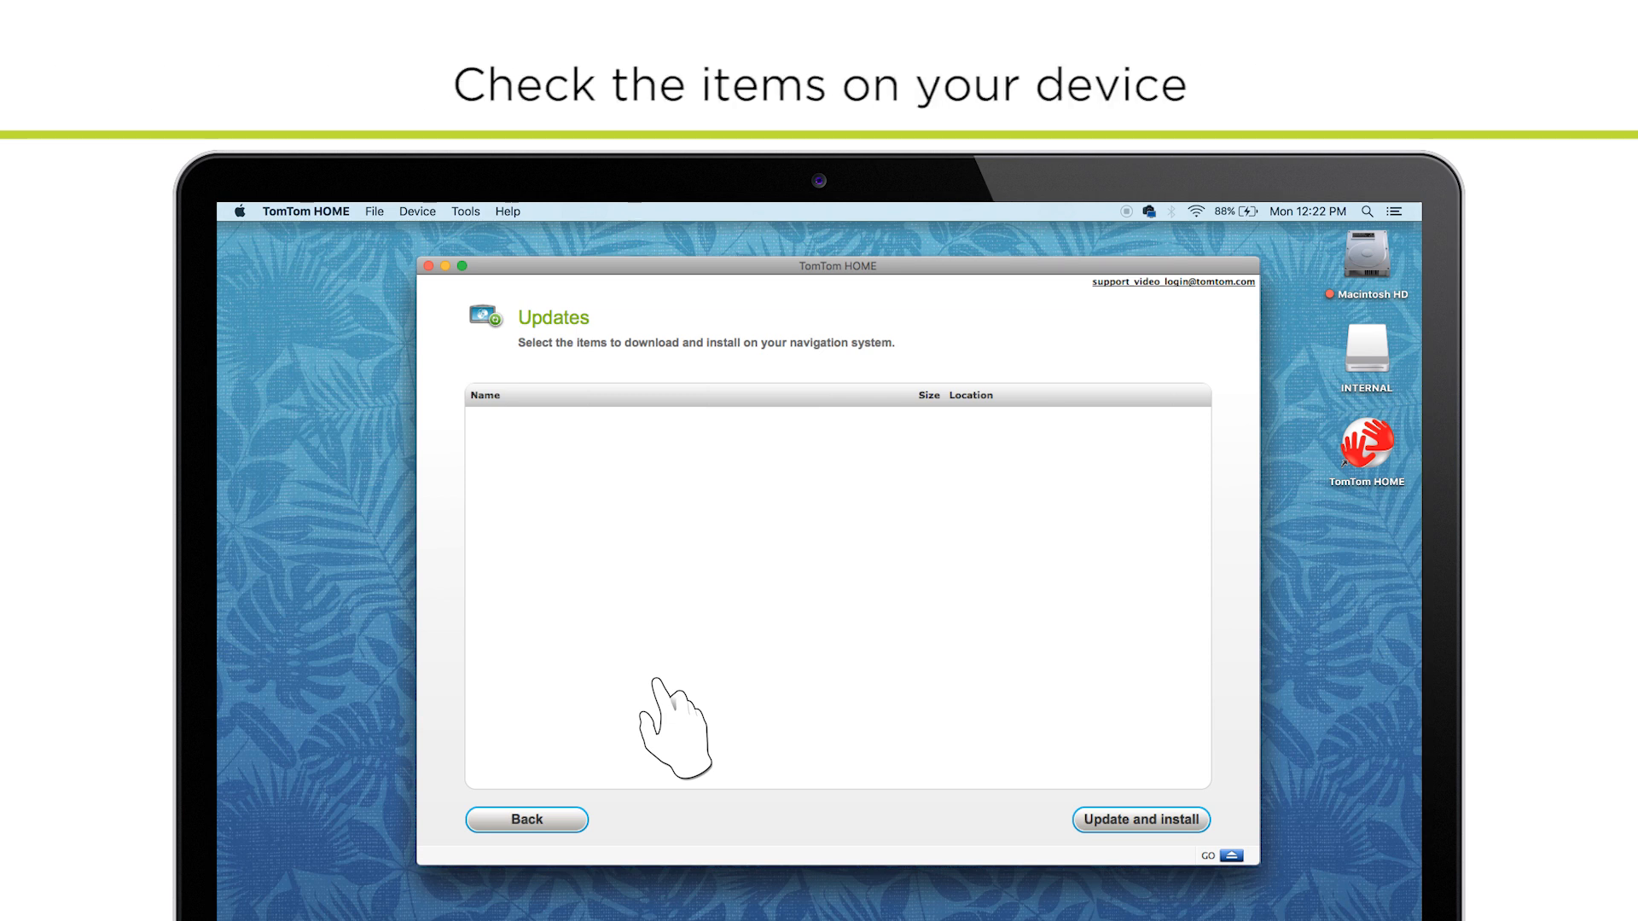
mouse_move(653, 726)
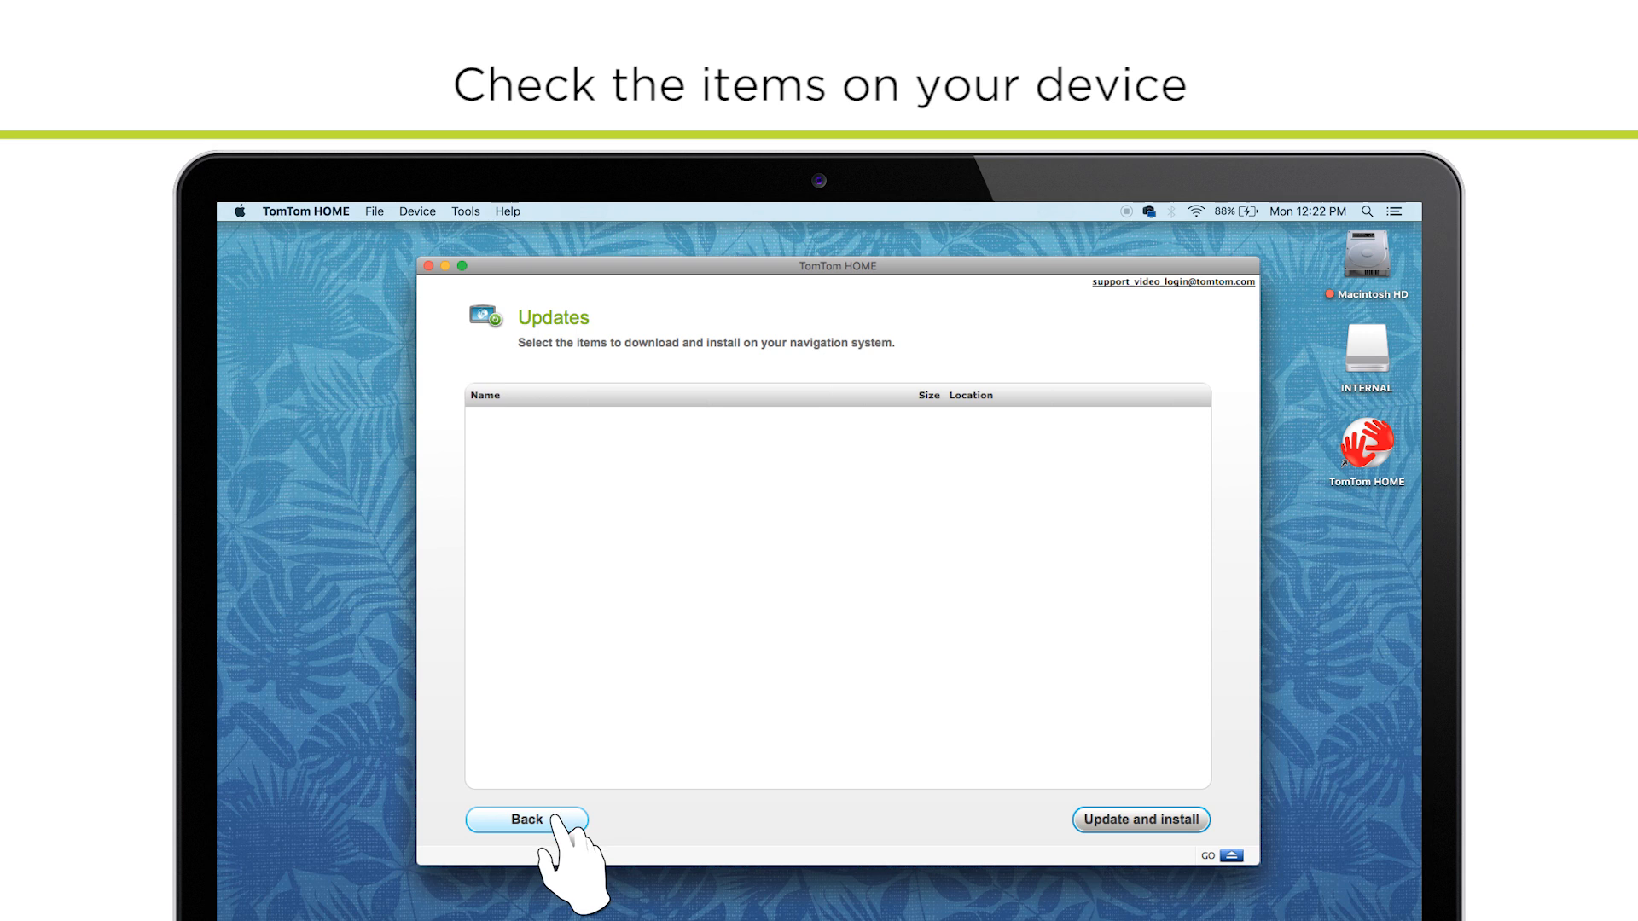
Go back from Updates to the home screen and show options page 2 of 2
click(526, 819)
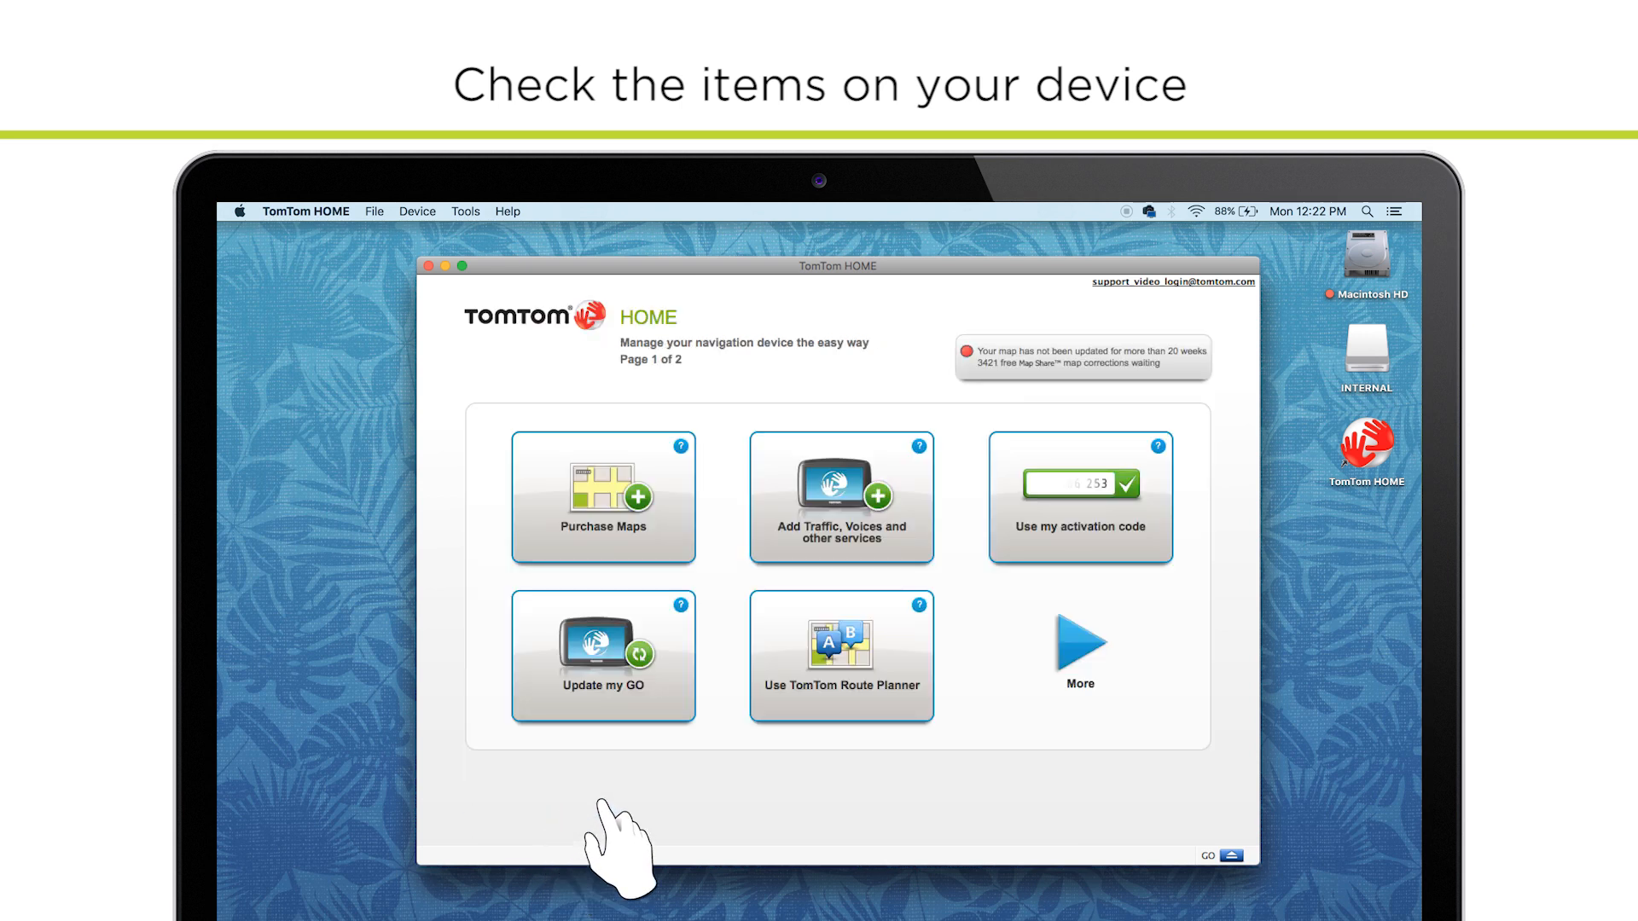
mouse_move(1086, 658)
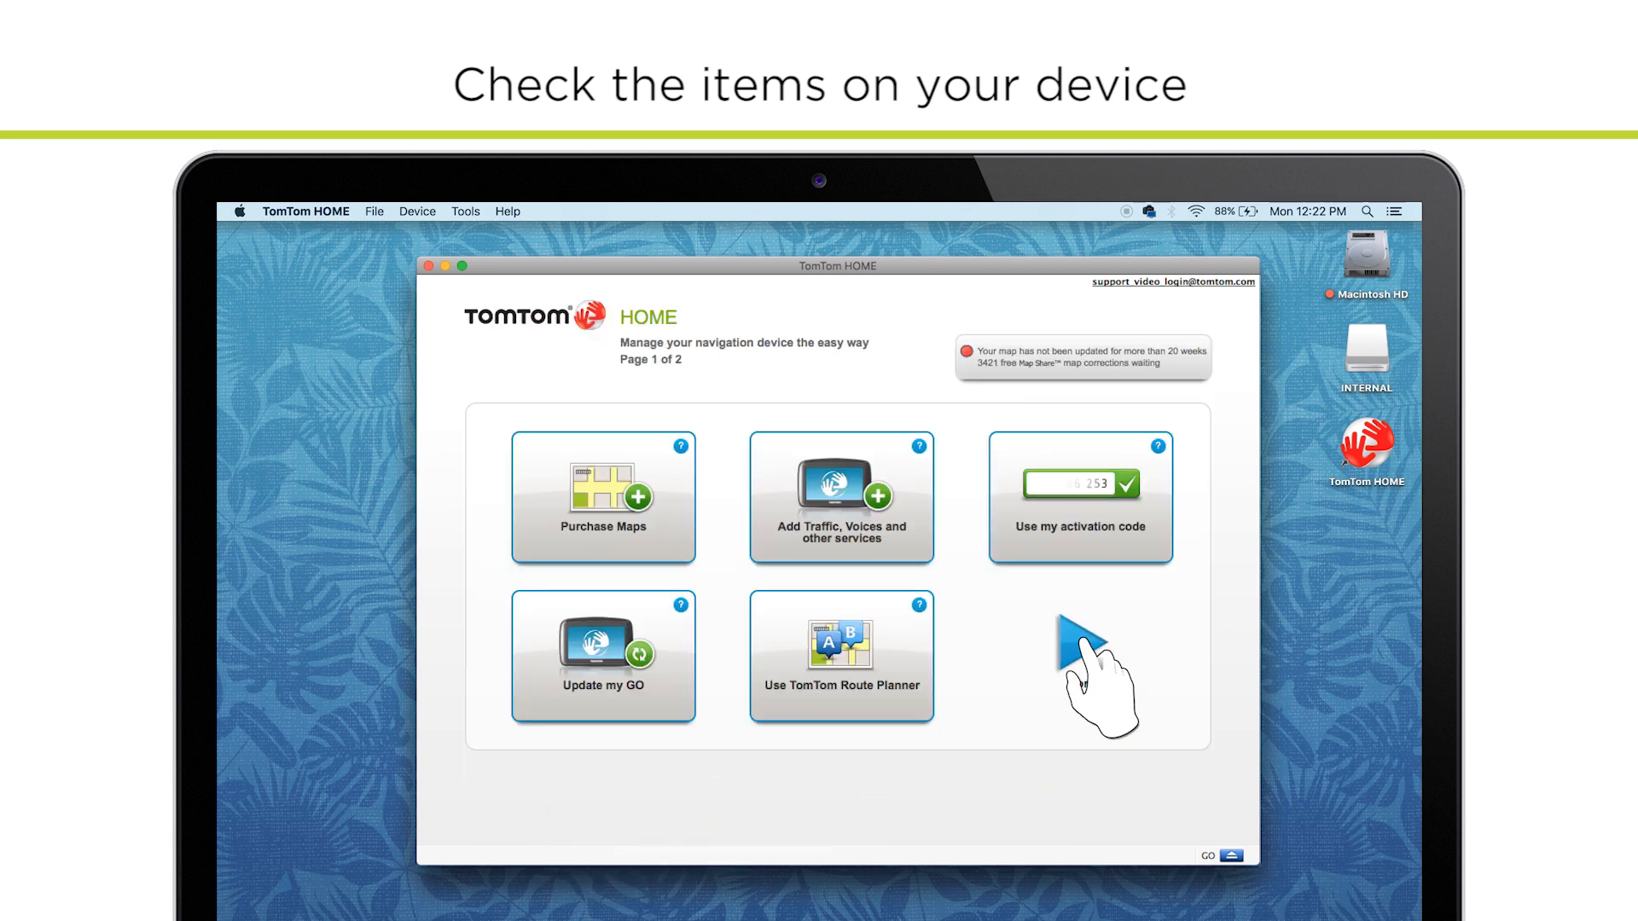
click(1090, 648)
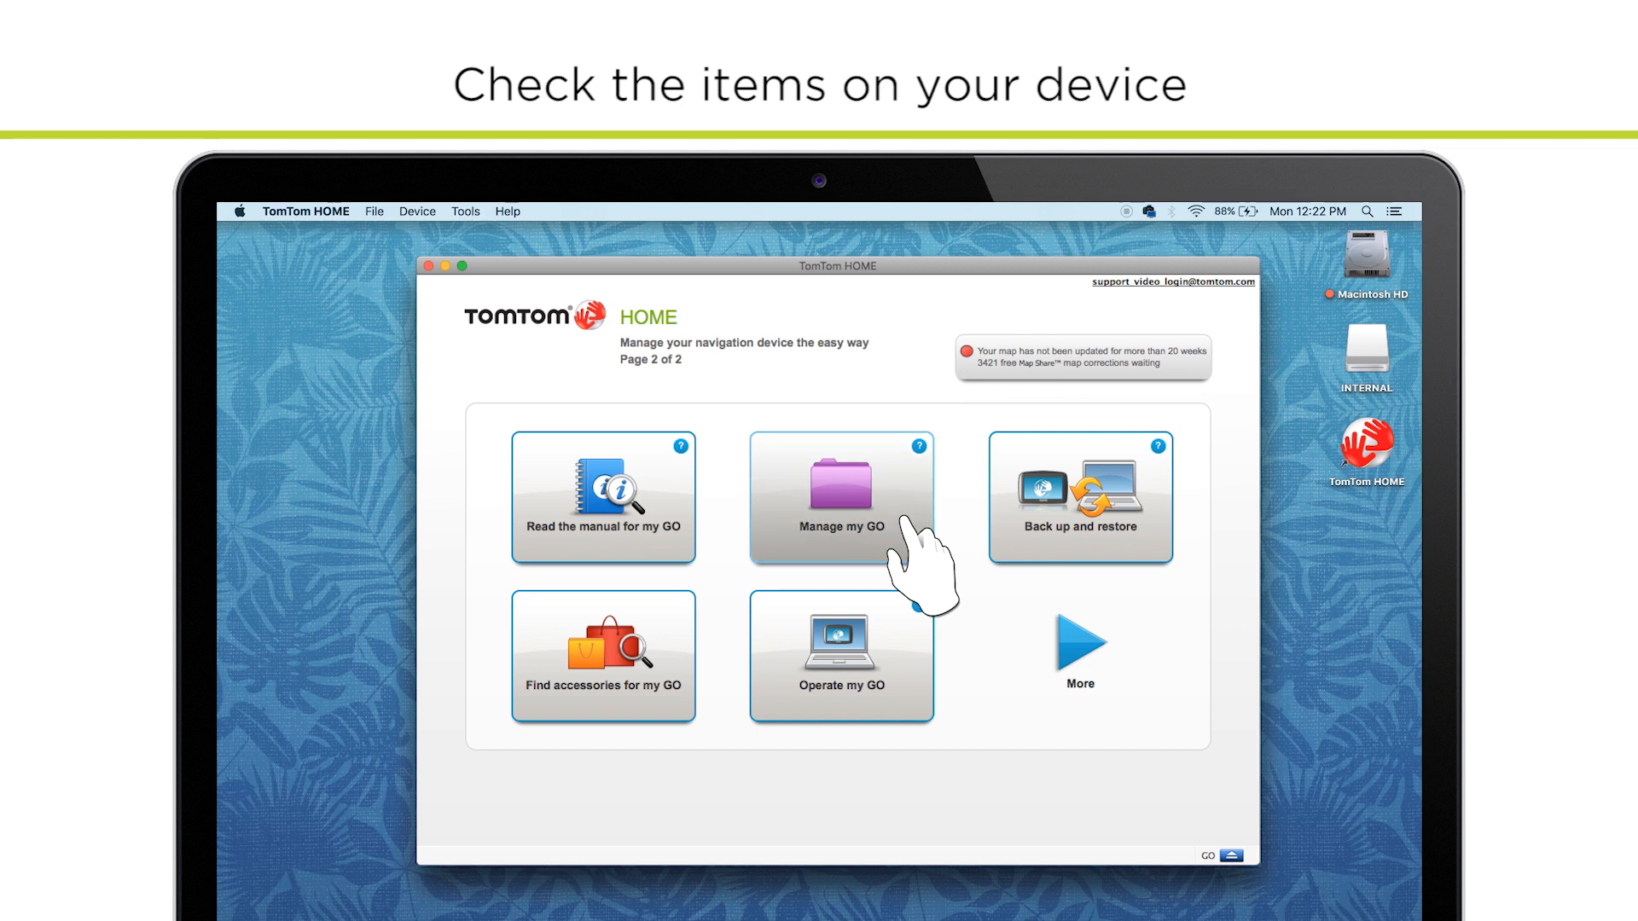
Under Manage my GO, expand Maps and show More info for the Europe map
click(841, 497)
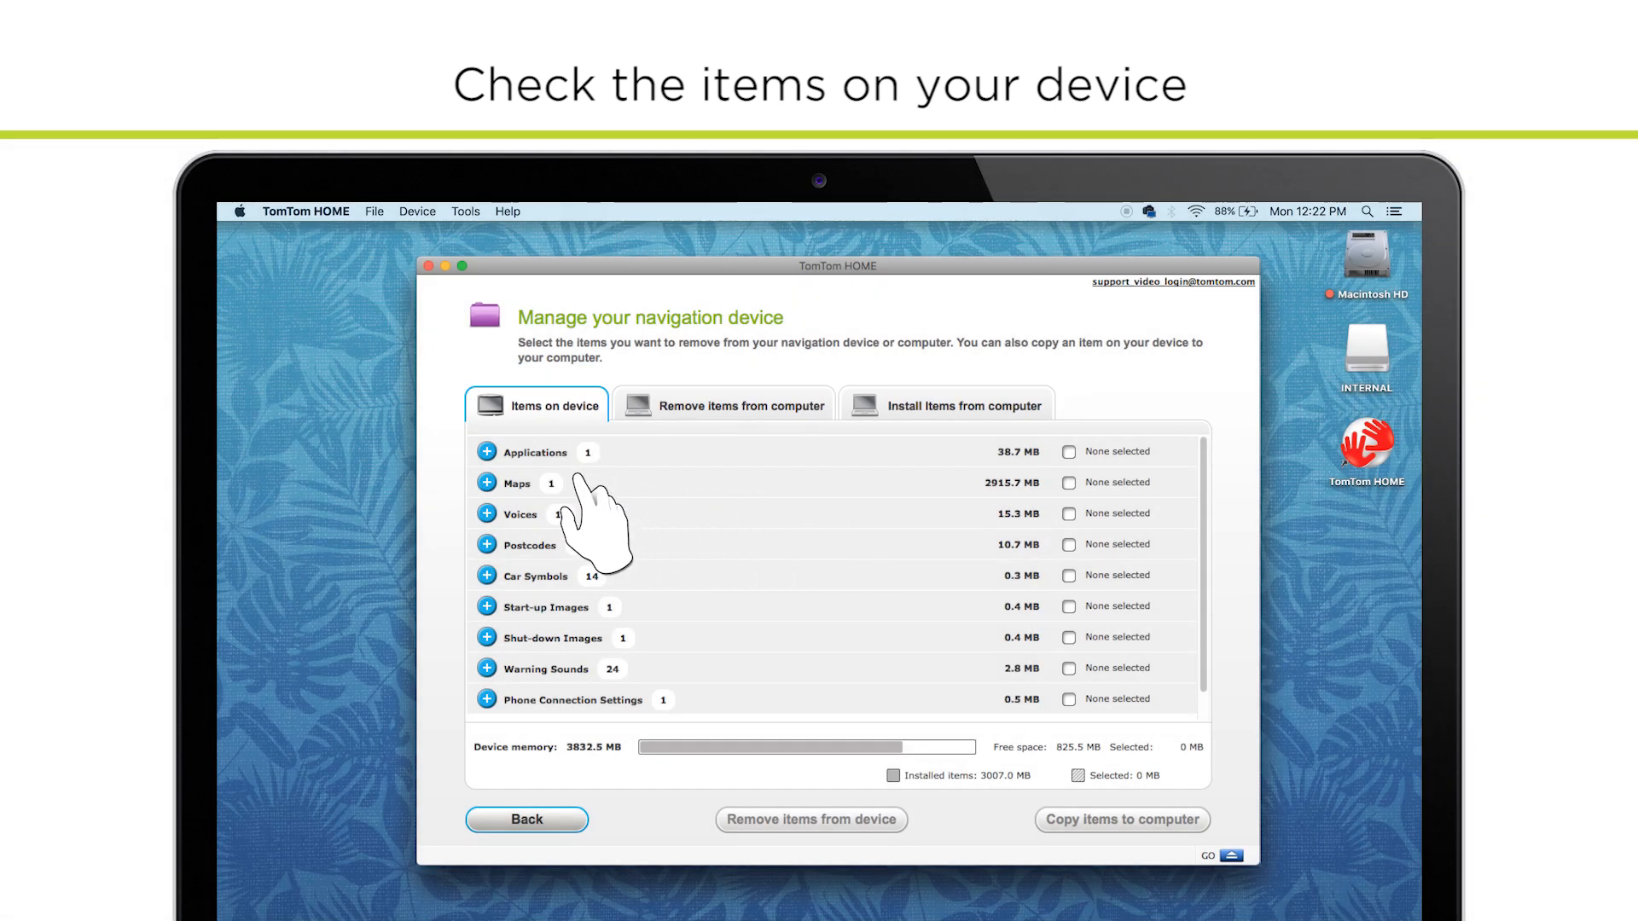
click(486, 481)
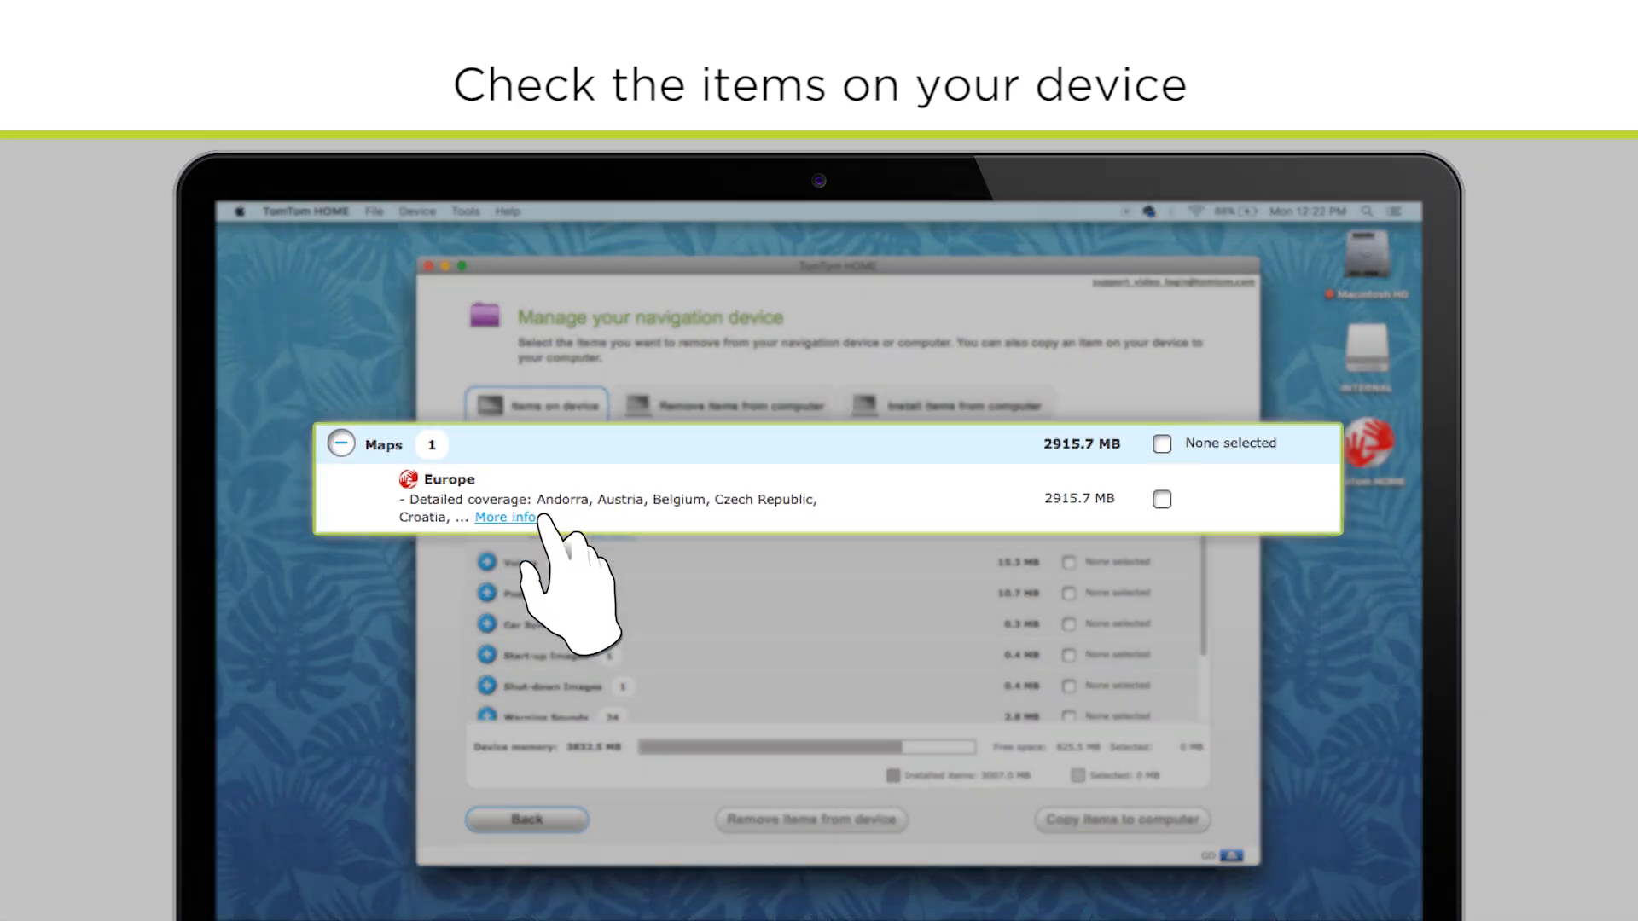
click(504, 516)
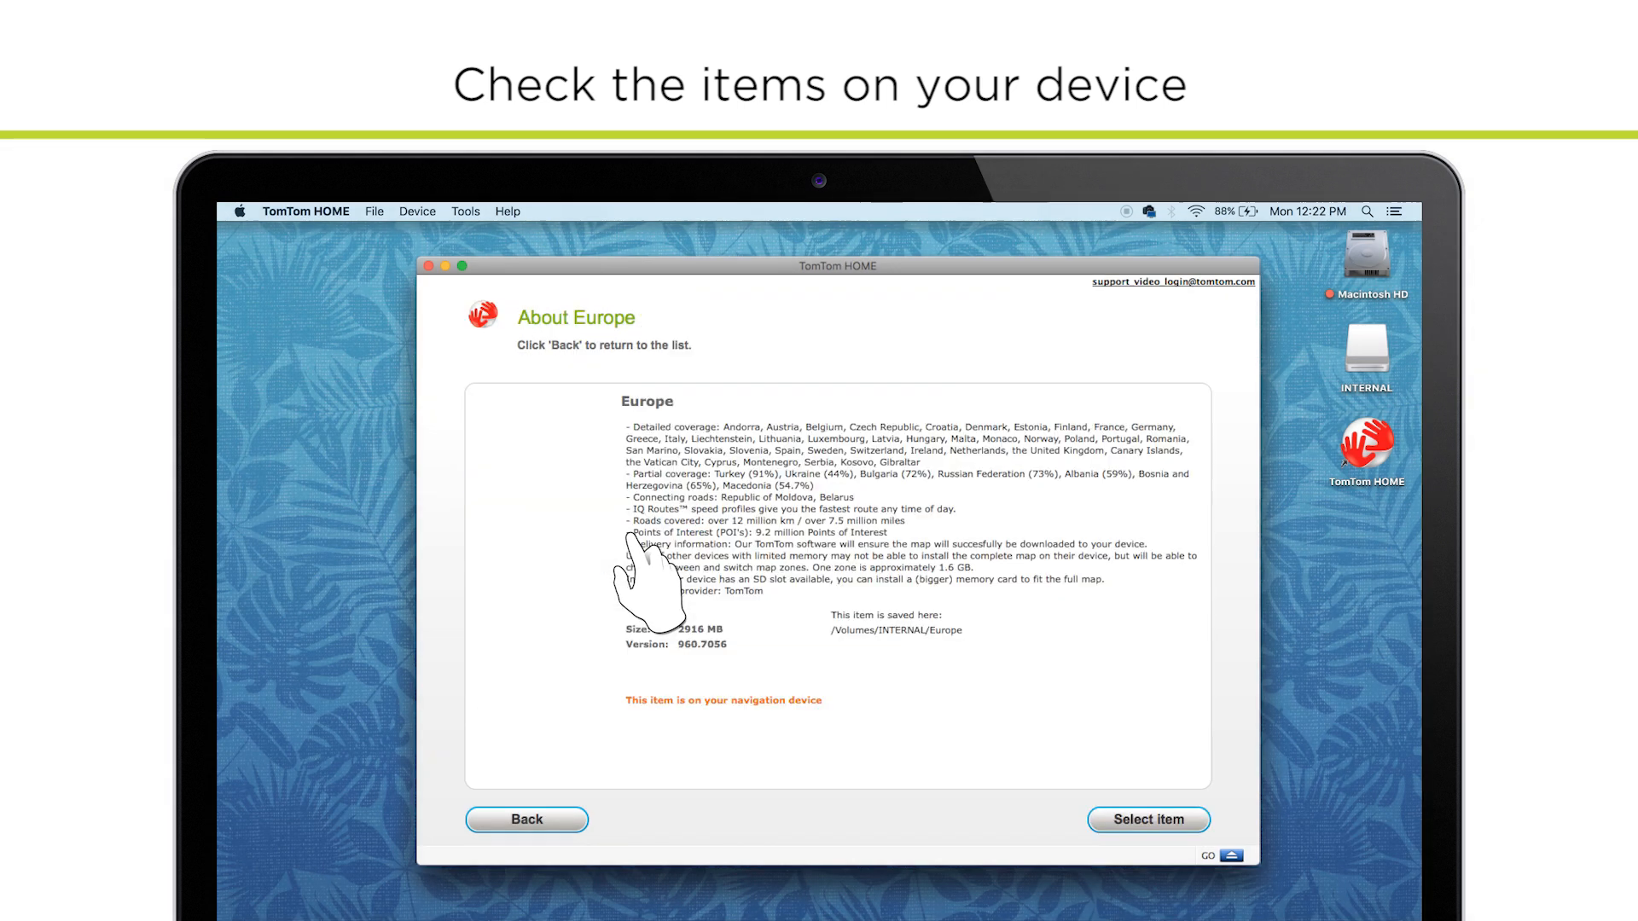